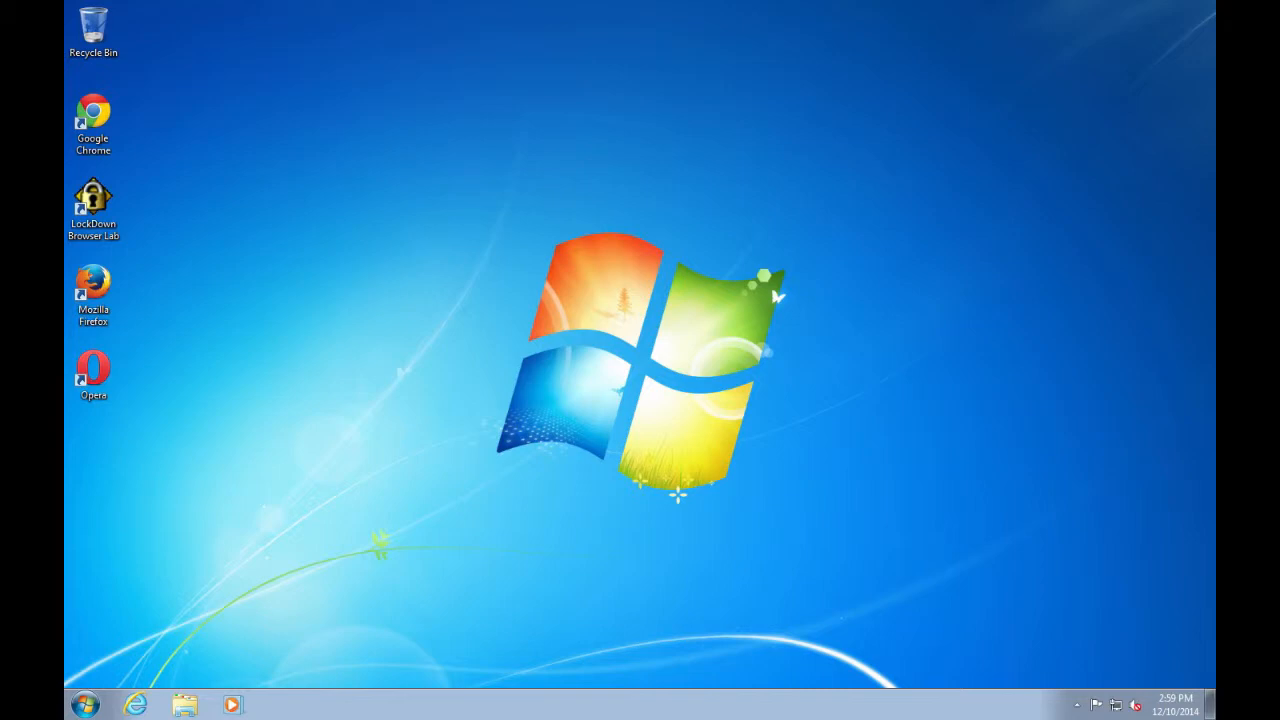
Show the Desktop folder in a Windows Explorer window, then switch to the Word document
click(84, 704)
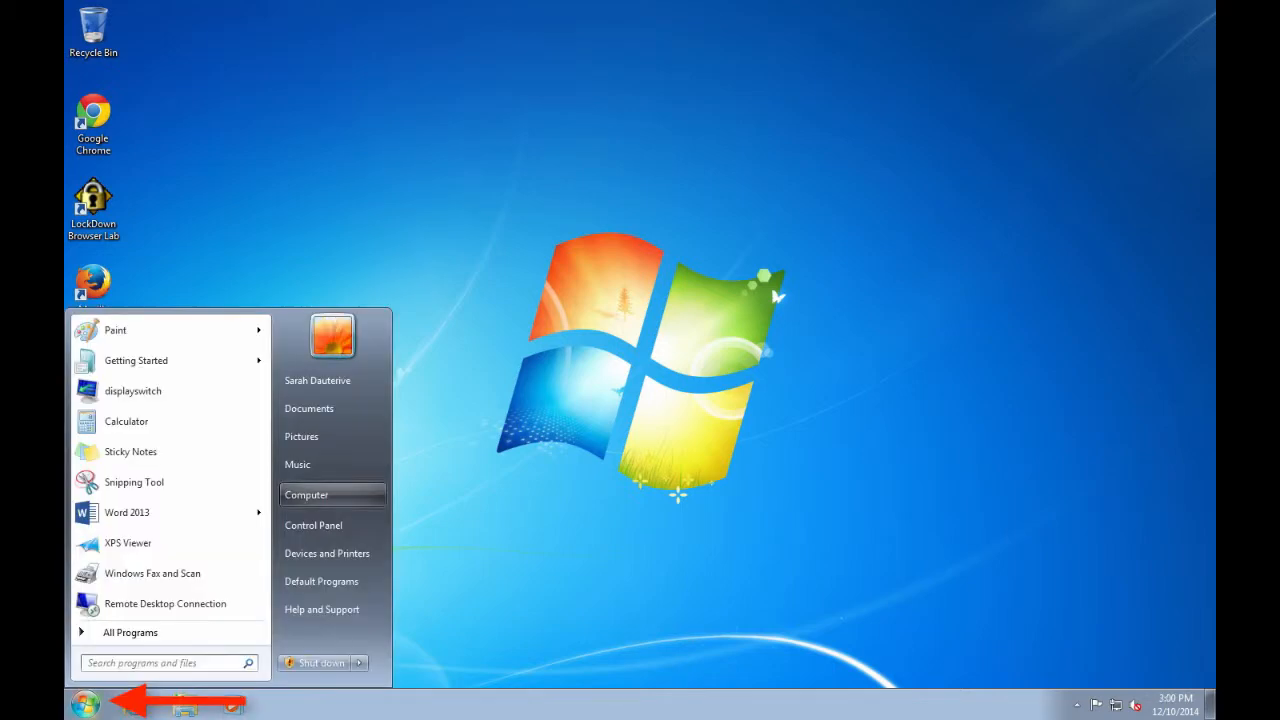
click(306, 494)
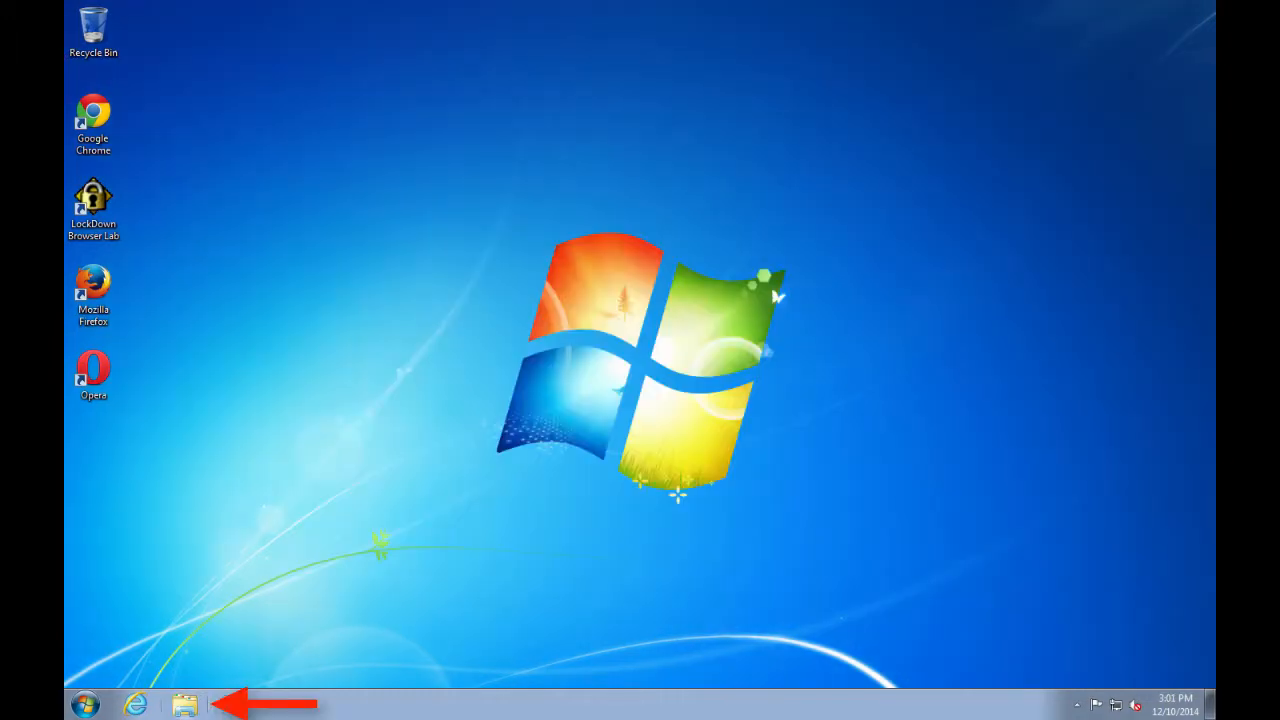
click(184, 704)
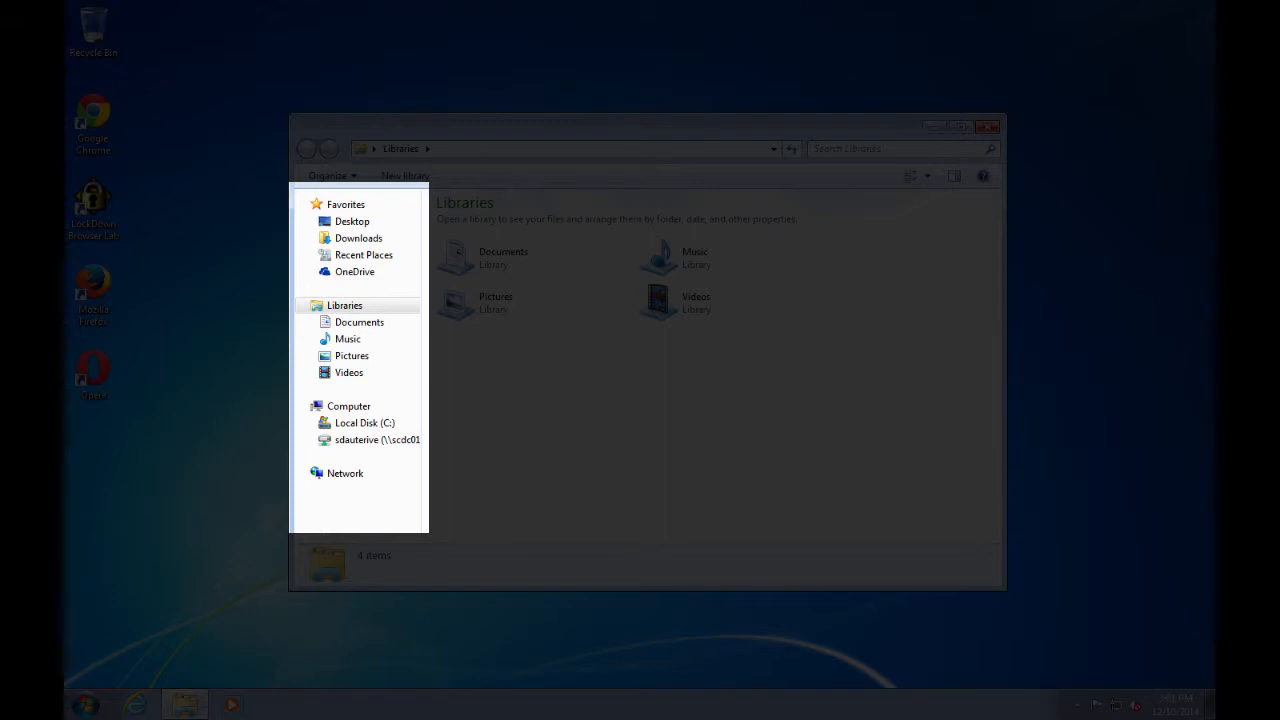
click(352, 220)
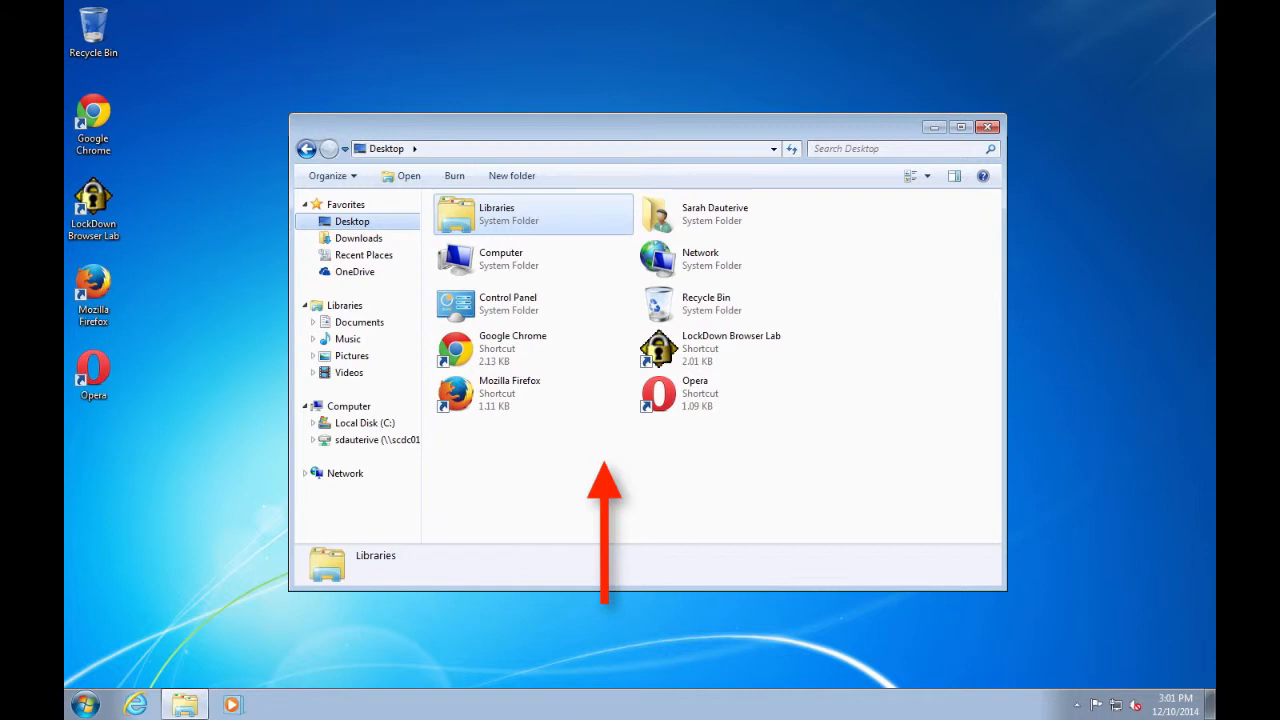
click(378, 440)
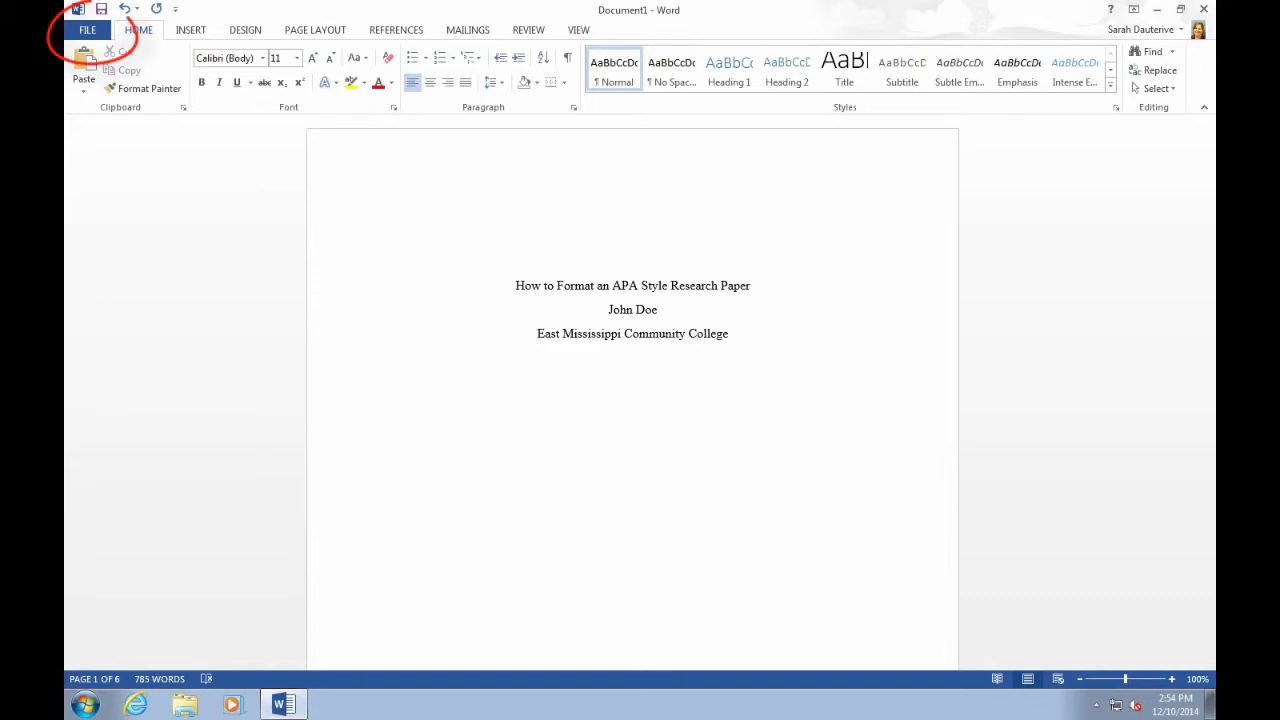
Go to FILE > Save As to list the document's save locations
click(88, 30)
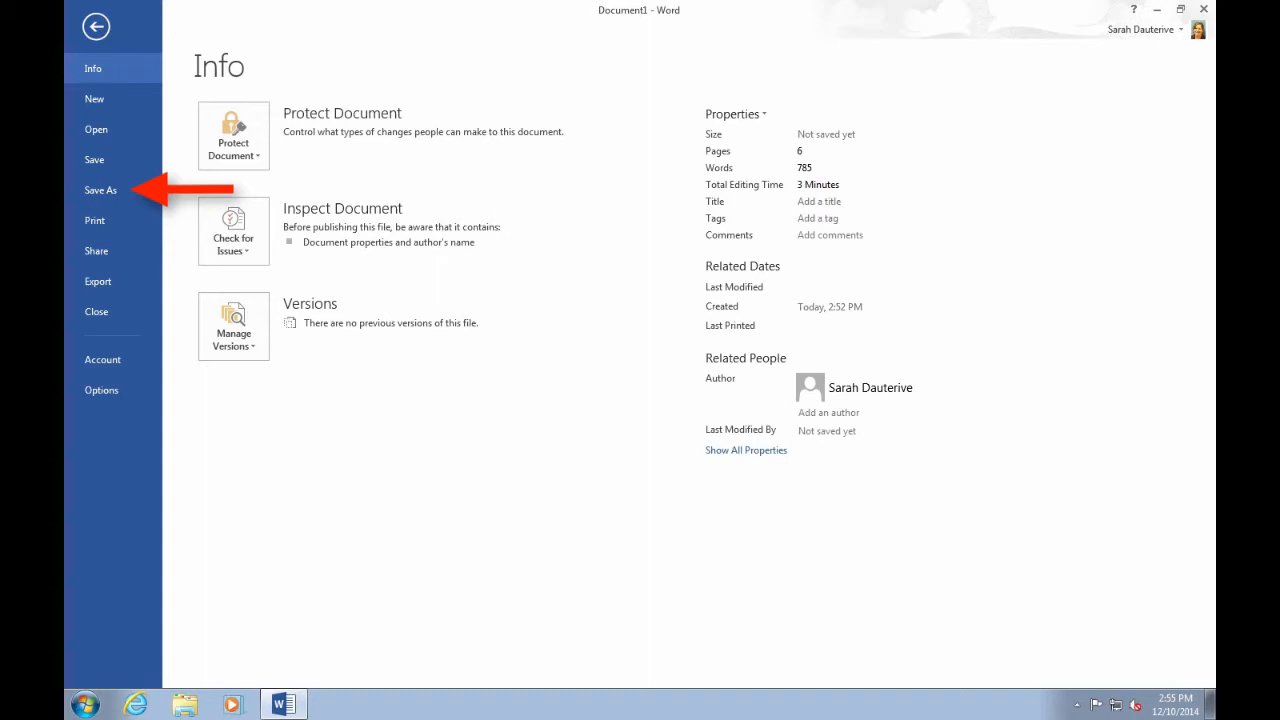
click(100, 190)
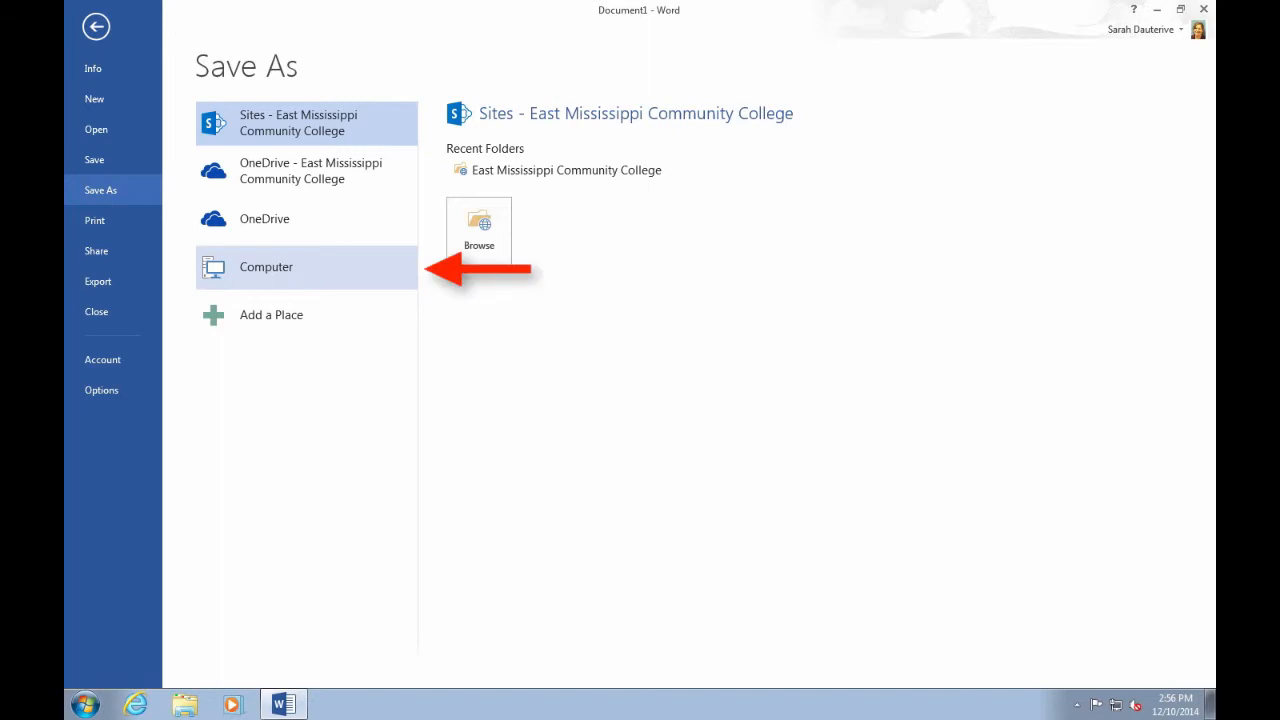
Choose Computer and browse to the Save As dialog on the Documents library
click(266, 268)
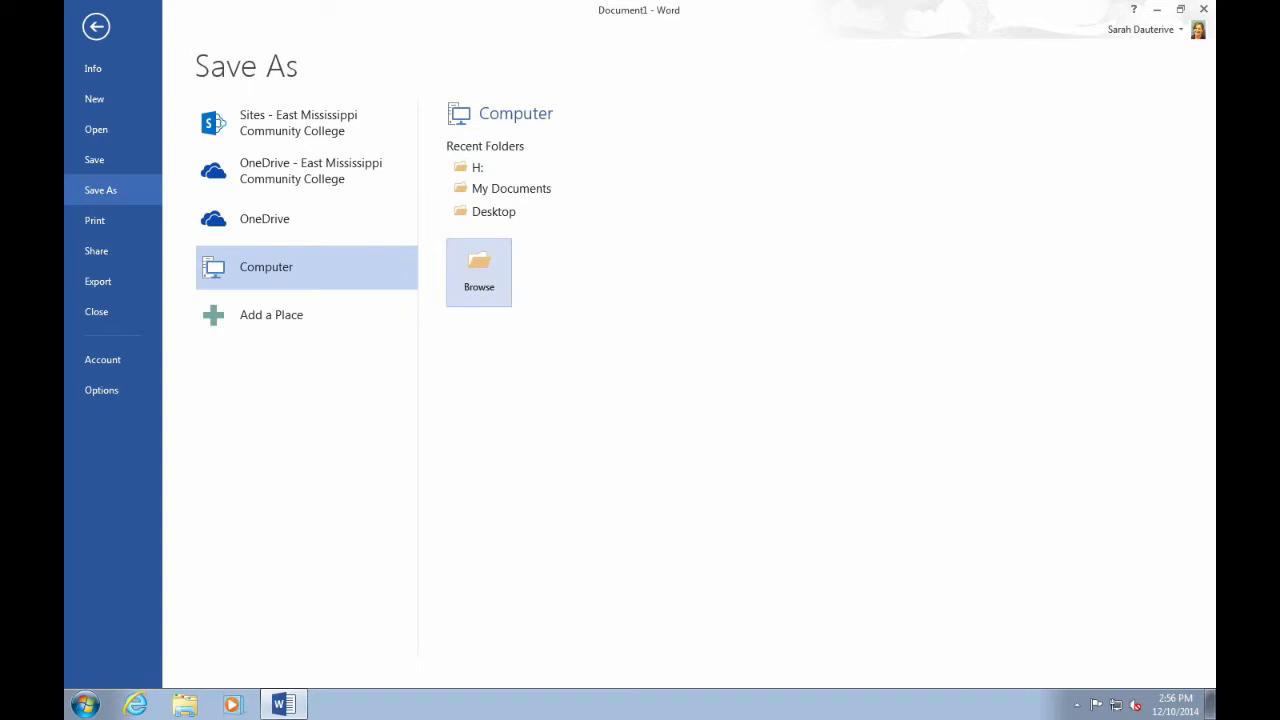
click(478, 272)
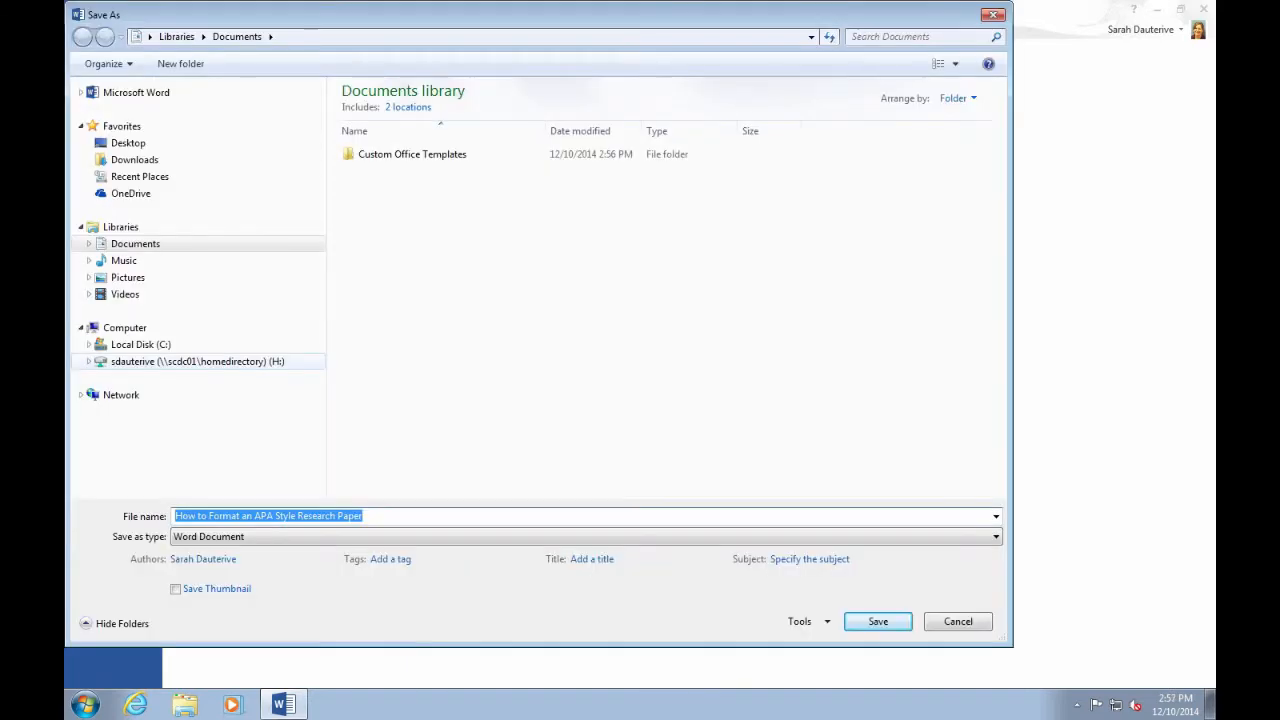